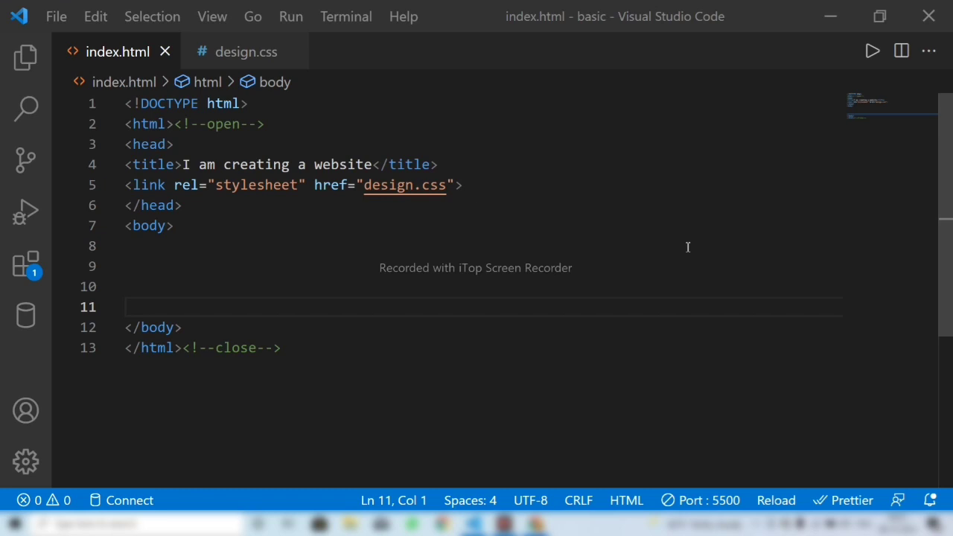
Step: Add two <p>I love Web development</p> paragraphs to the body of index.html
click(187, 262)
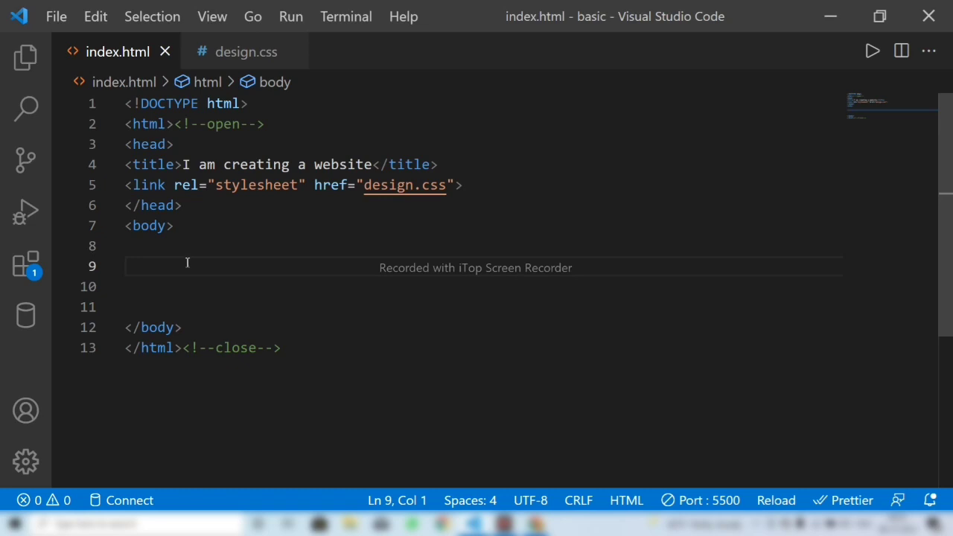
text(<p>I love Web development</p>)
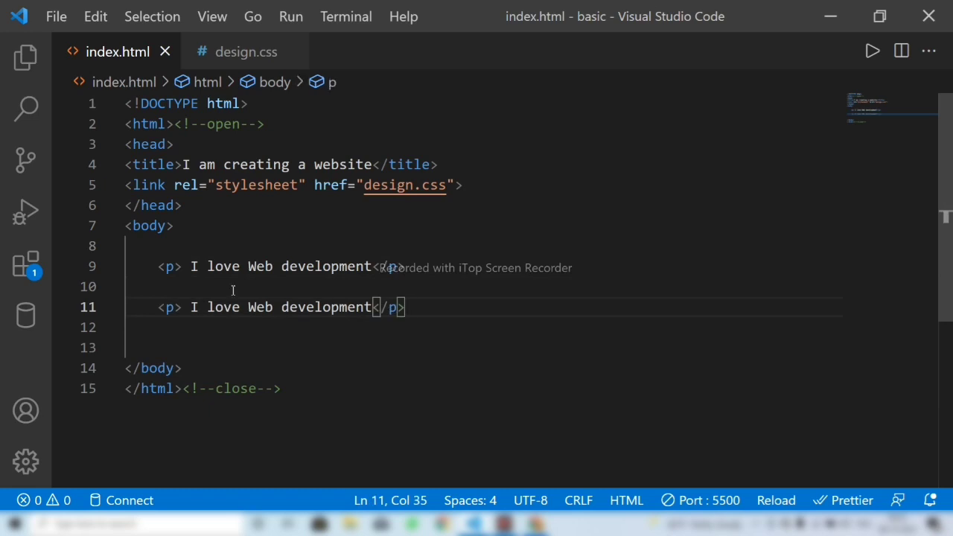
mouse_move(250, 241)
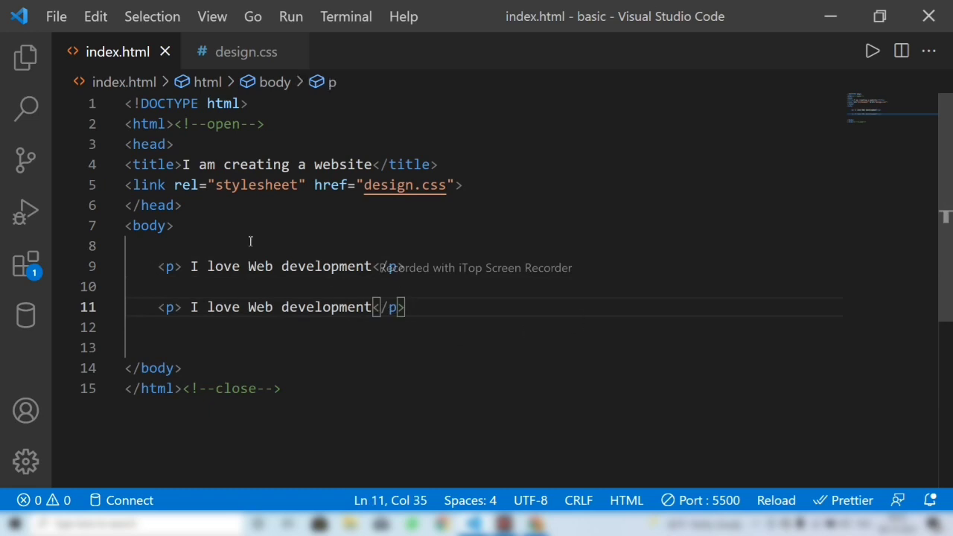
mouse_move(508, 242)
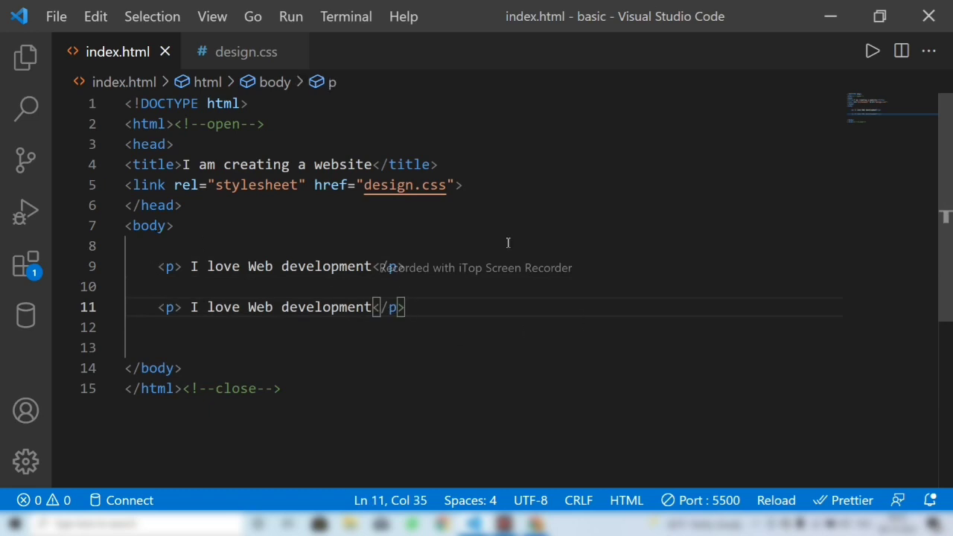
mouse_move(257, 51)
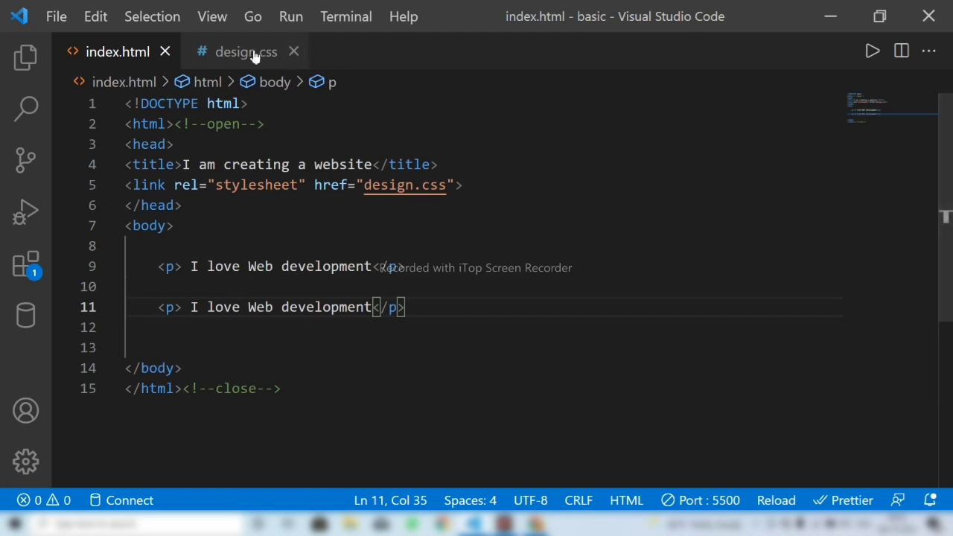
Step: In design.css, write a p rule setting background-color to blue
click(245, 51)
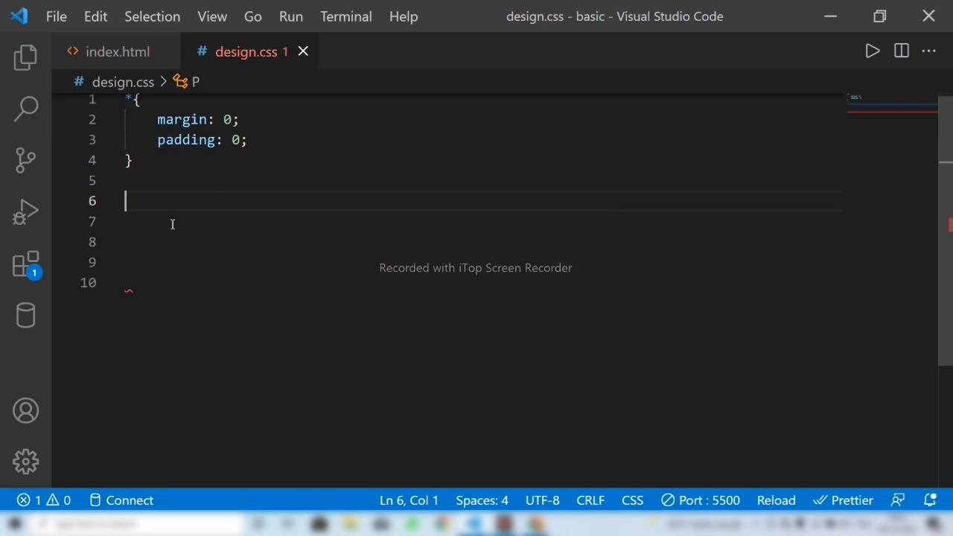
text(P{)
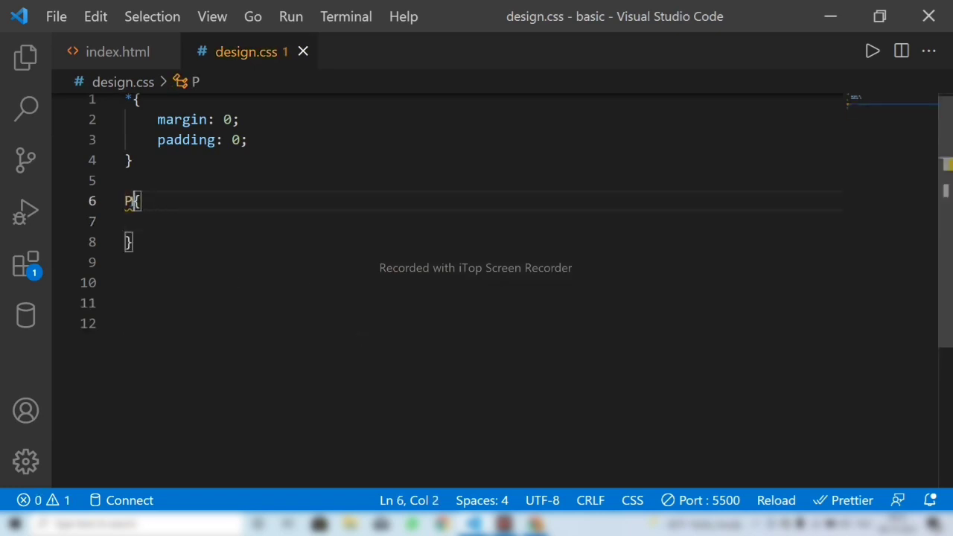
text(p)
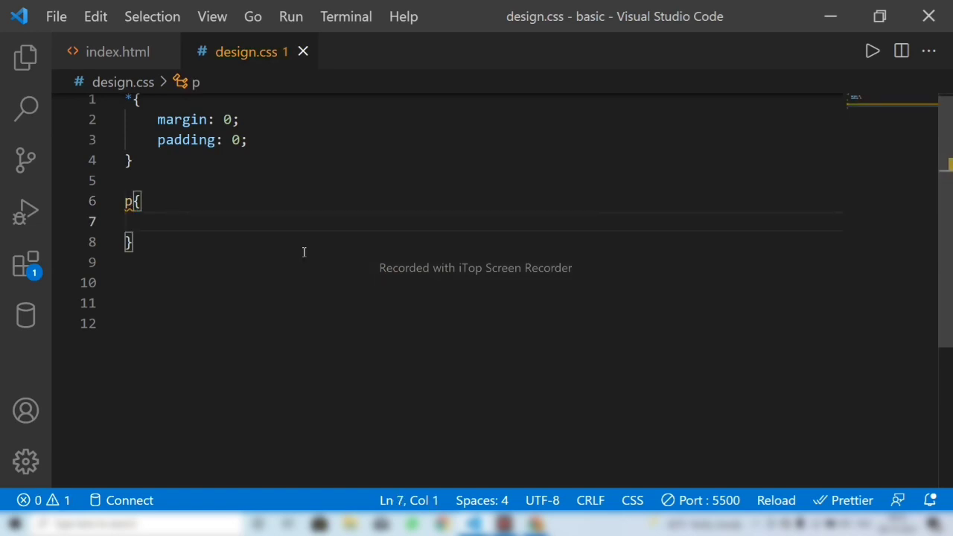
text(ba)
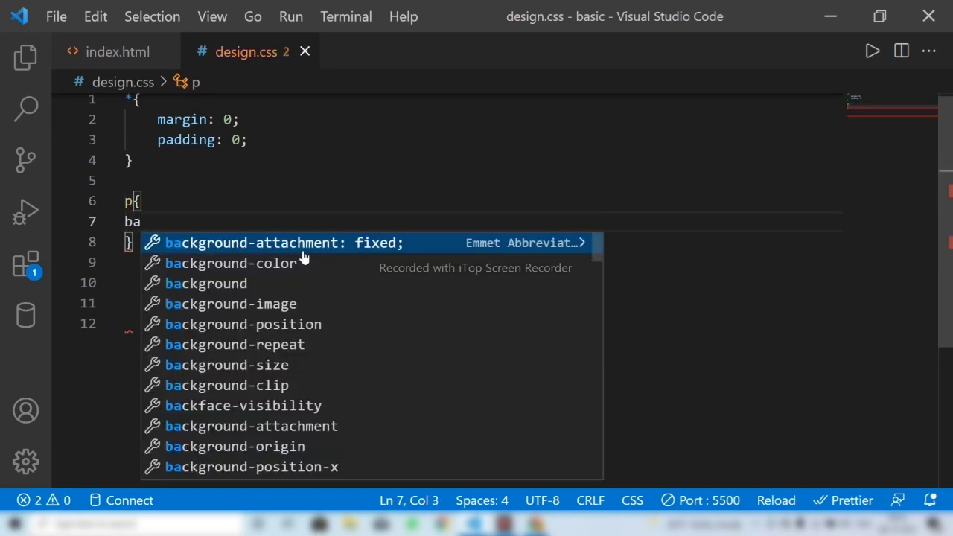
click(233, 262)
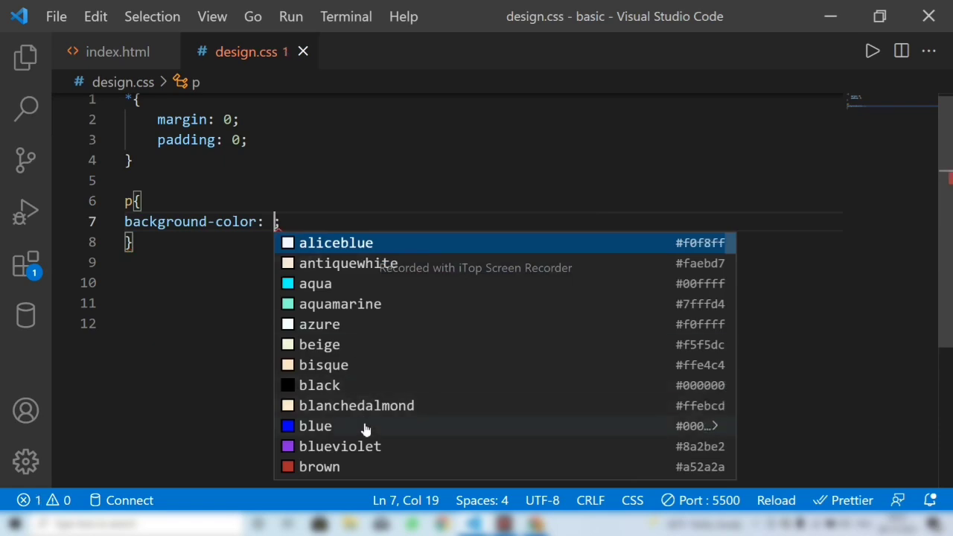
click(316, 426)
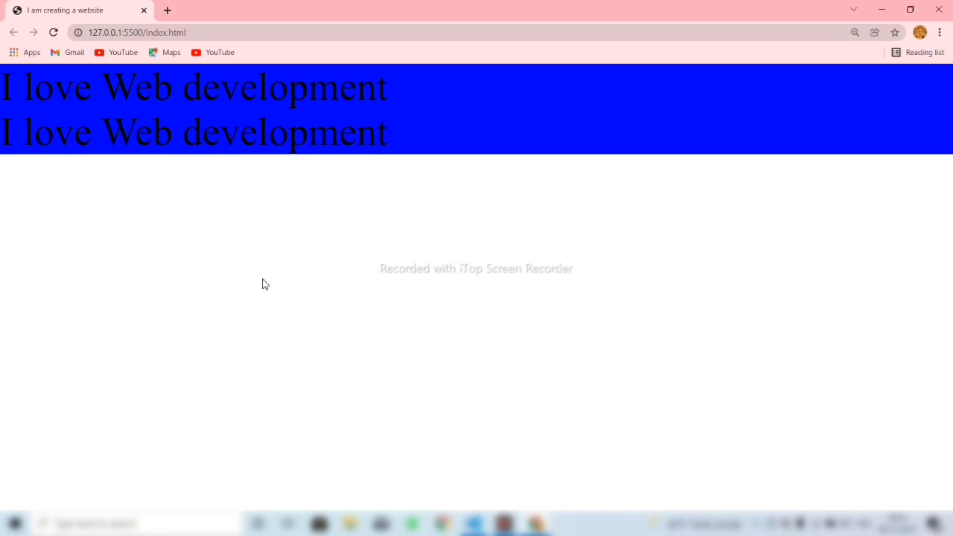
mouse_move(192, 116)
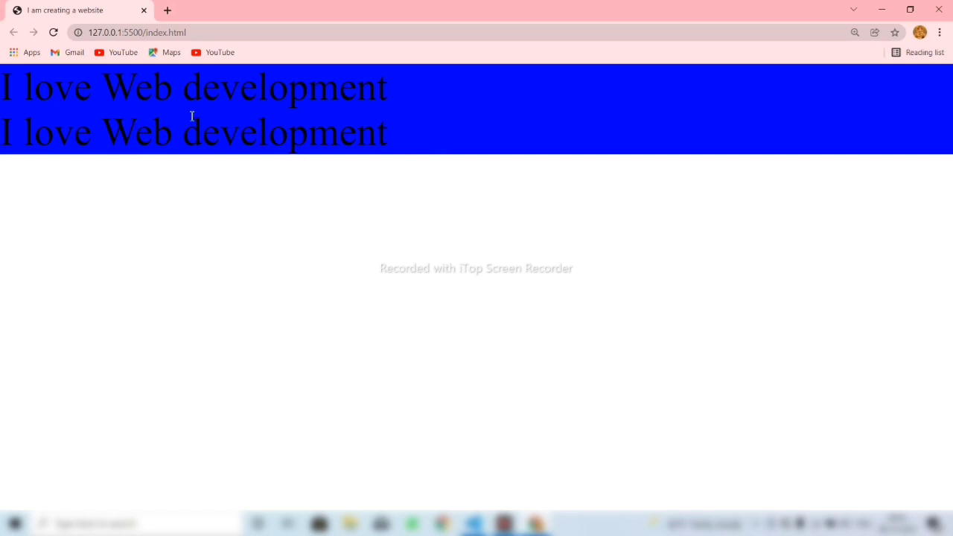
mouse_move(83, 114)
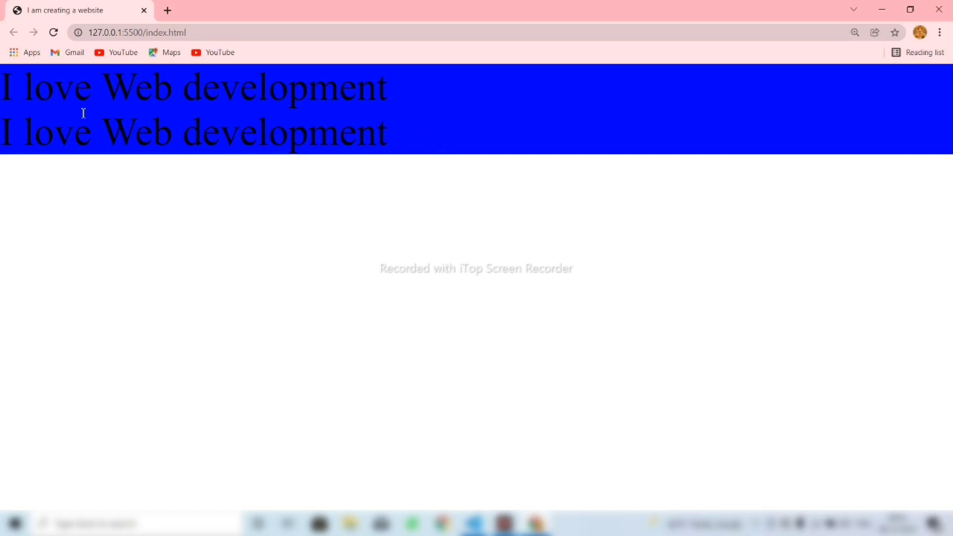
mouse_move(594, 146)
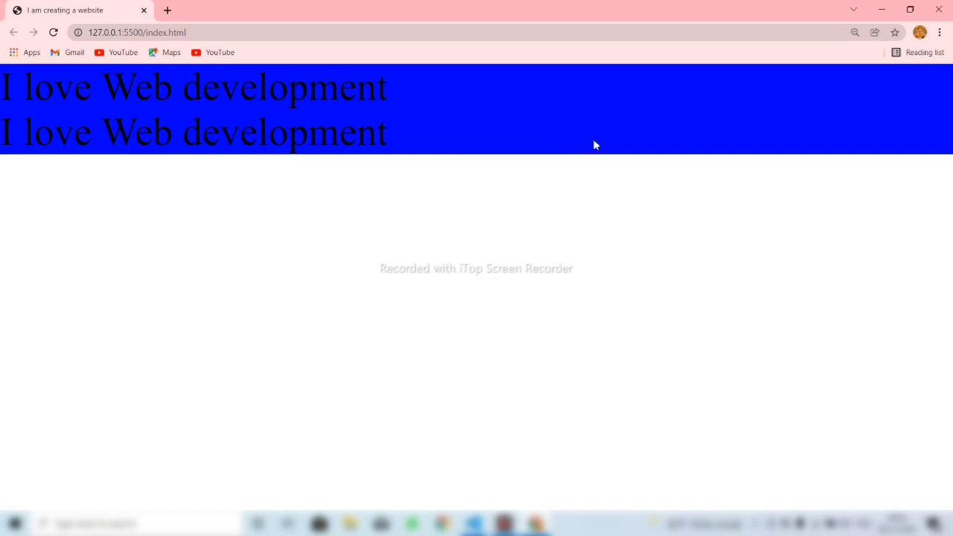
mouse_move(419, 101)
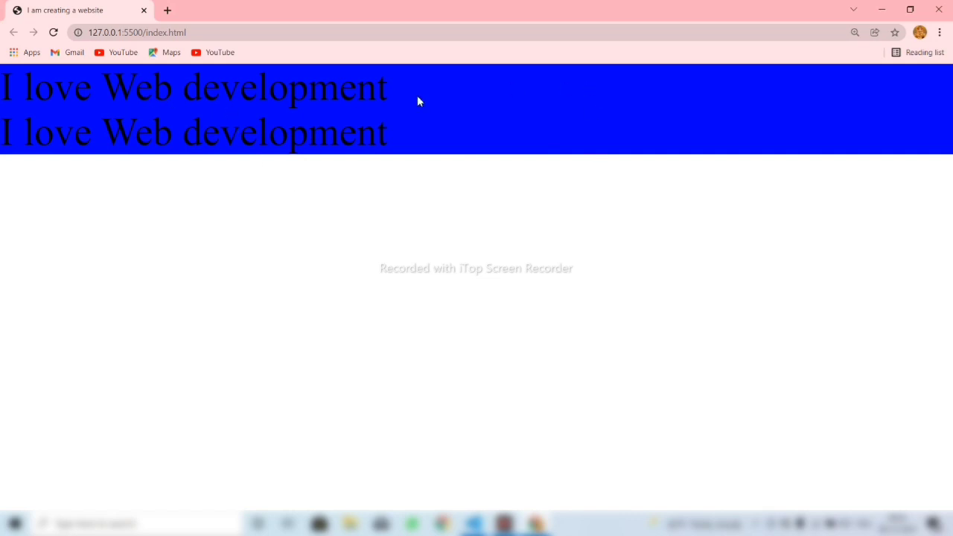
mouse_move(277, 78)
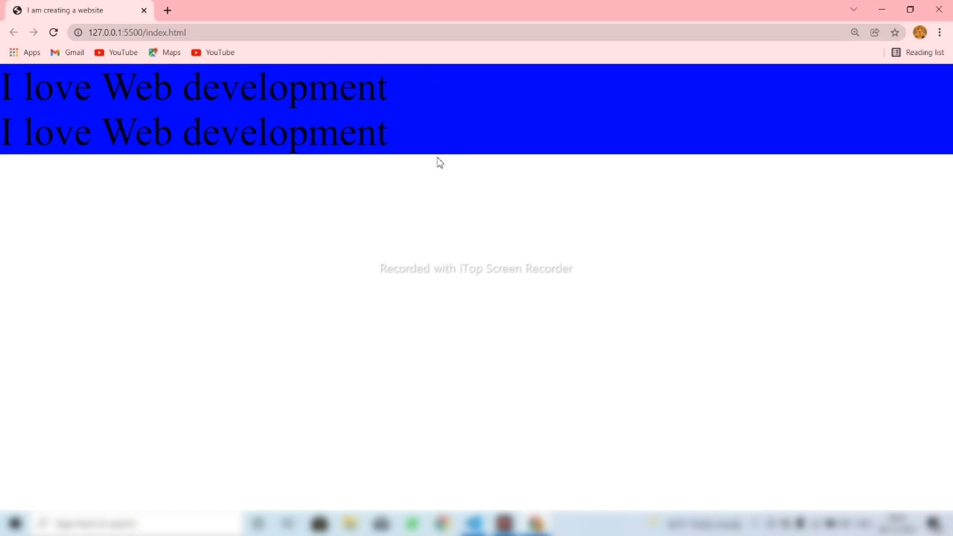
mouse_move(207, 89)
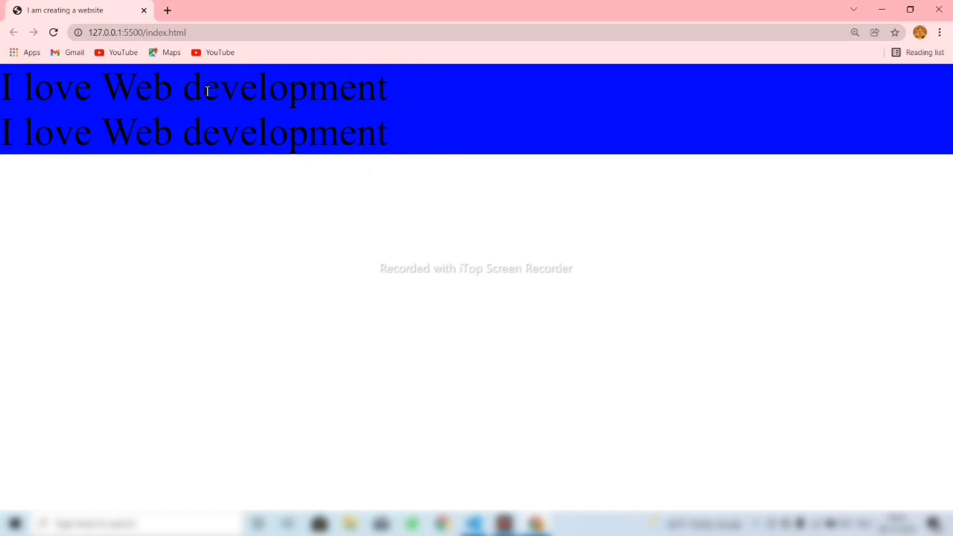
mouse_move(459, 322)
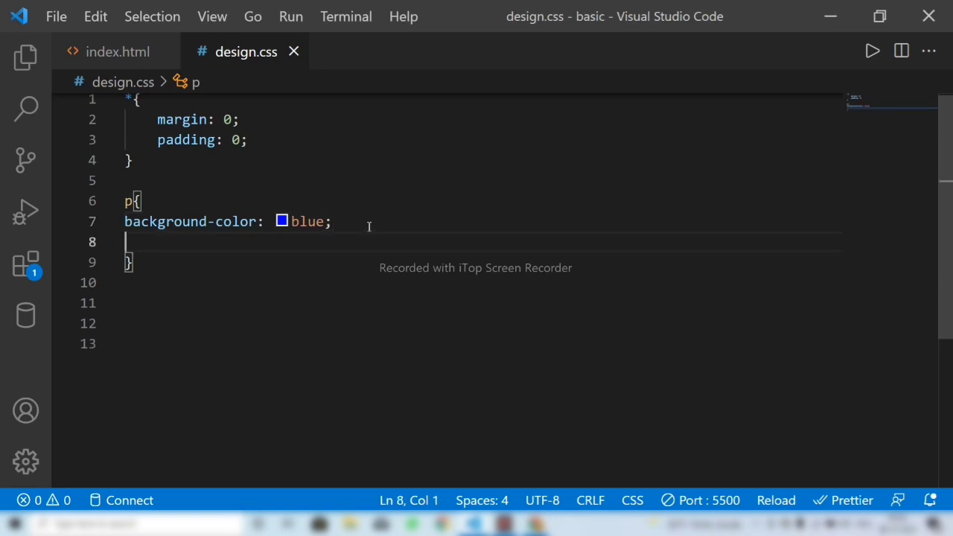
Step: Add a margin of 15px to the p rule, checking the result in Chrome
text(ma)
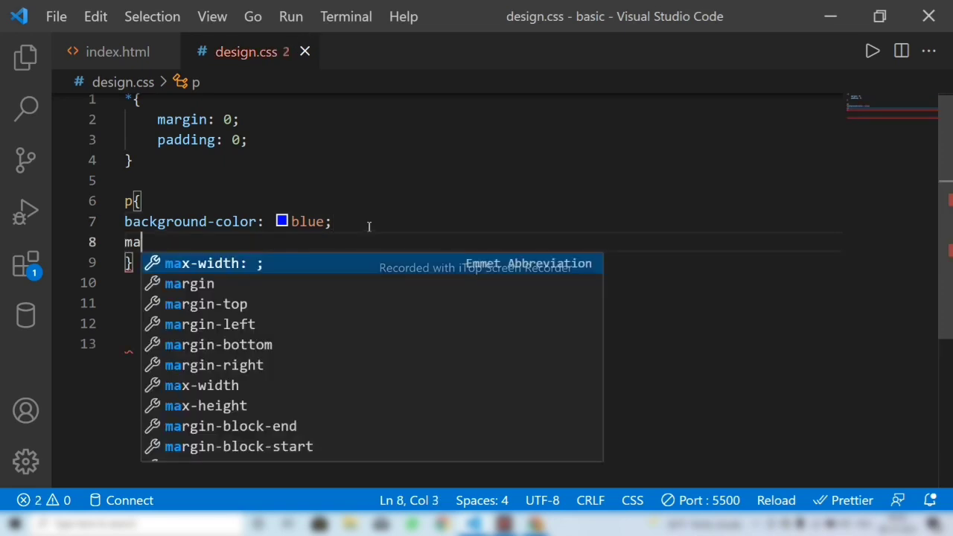
text(rgin: 1;)
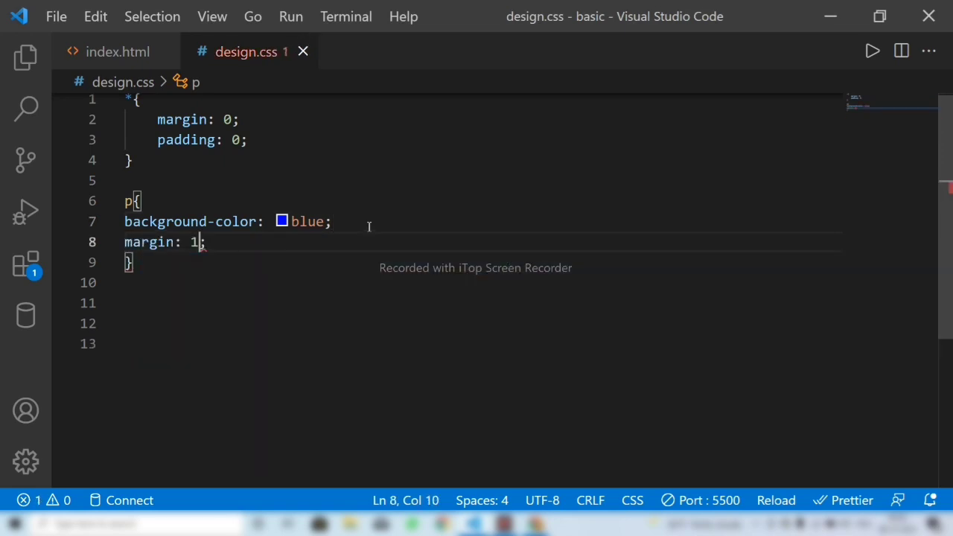
text(px)
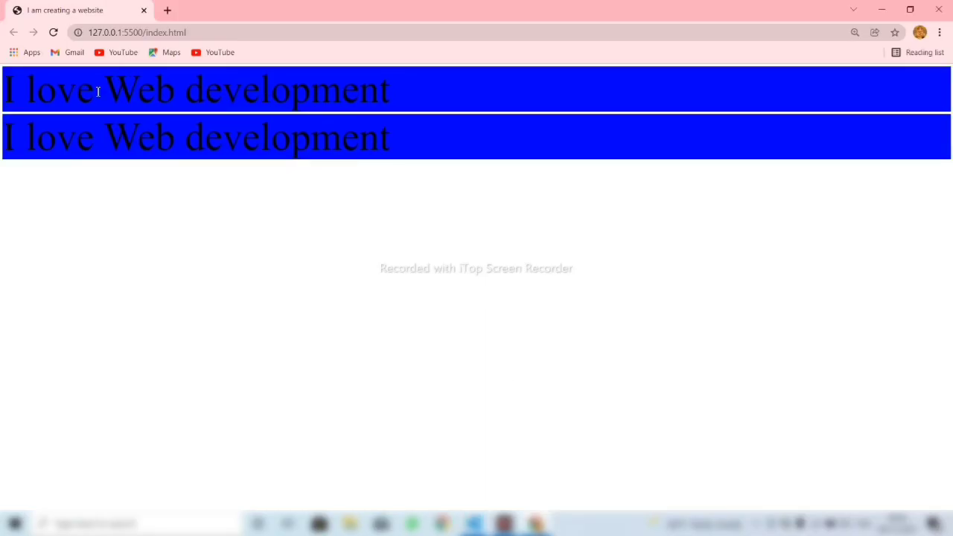
mouse_move(161, 119)
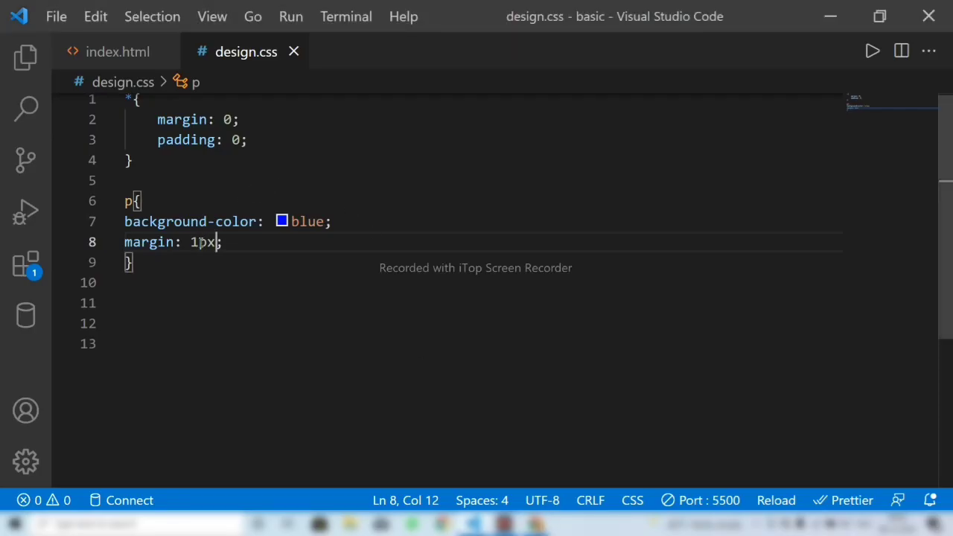
text(5)
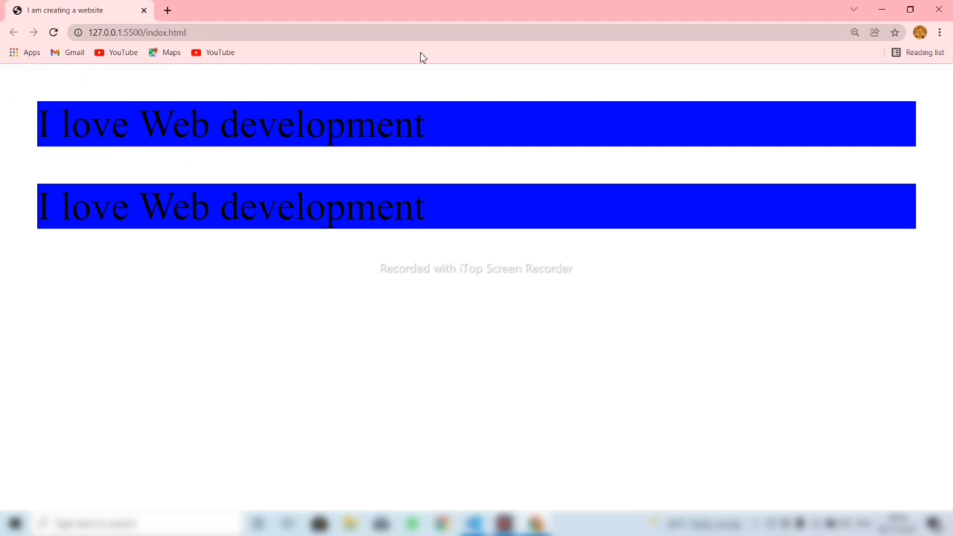
mouse_move(453, 226)
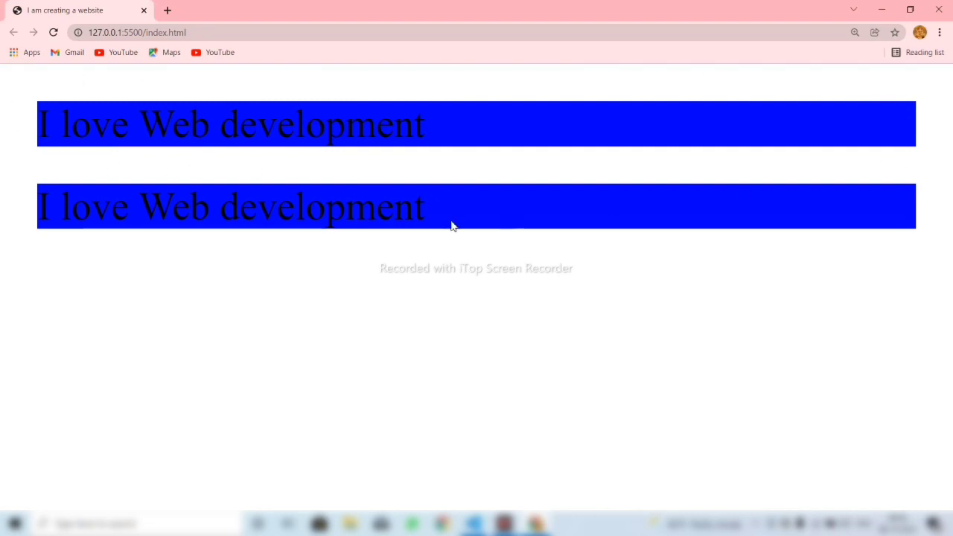
mouse_move(161, 131)
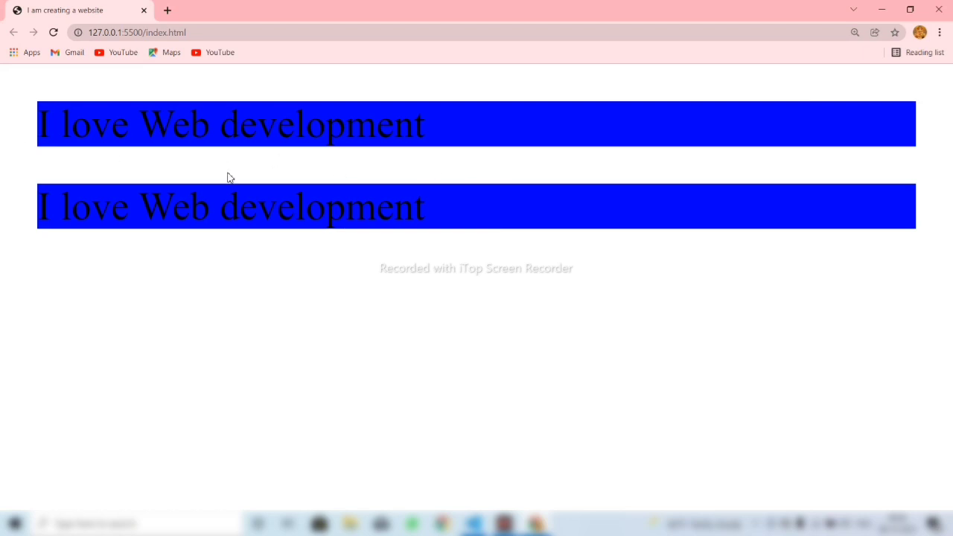
mouse_move(952, 137)
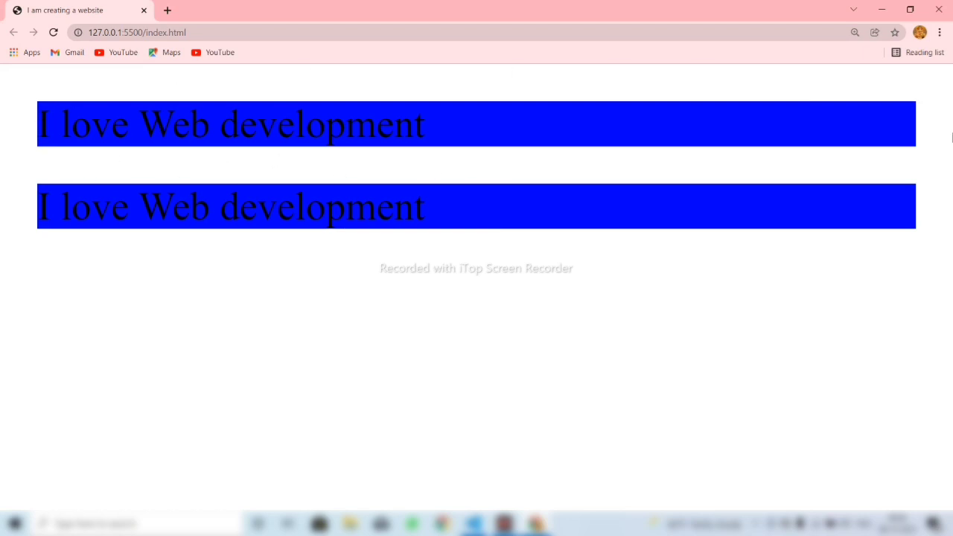
mouse_move(656, 148)
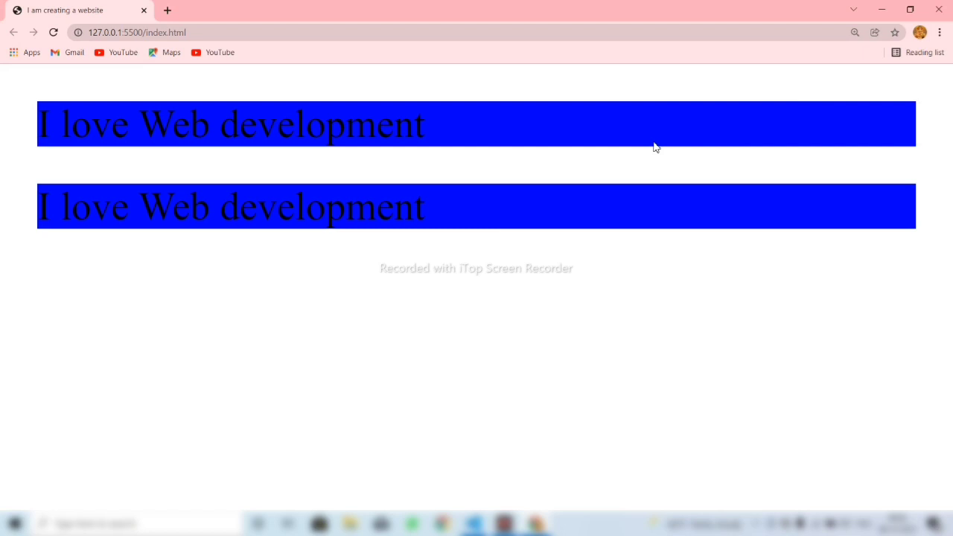
mouse_move(492, 178)
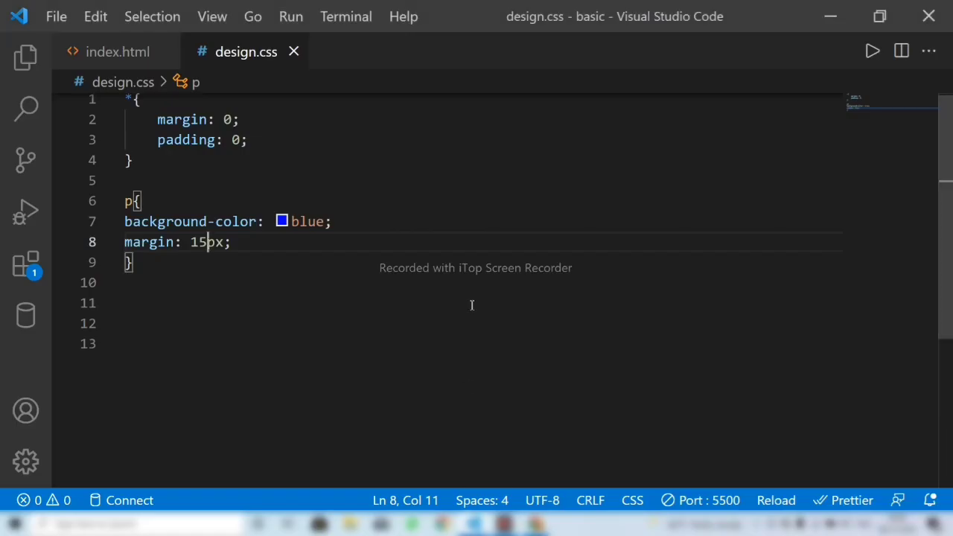
Step: Add margin-left: 30px to the p rule below the 15px margin
key(Enter)
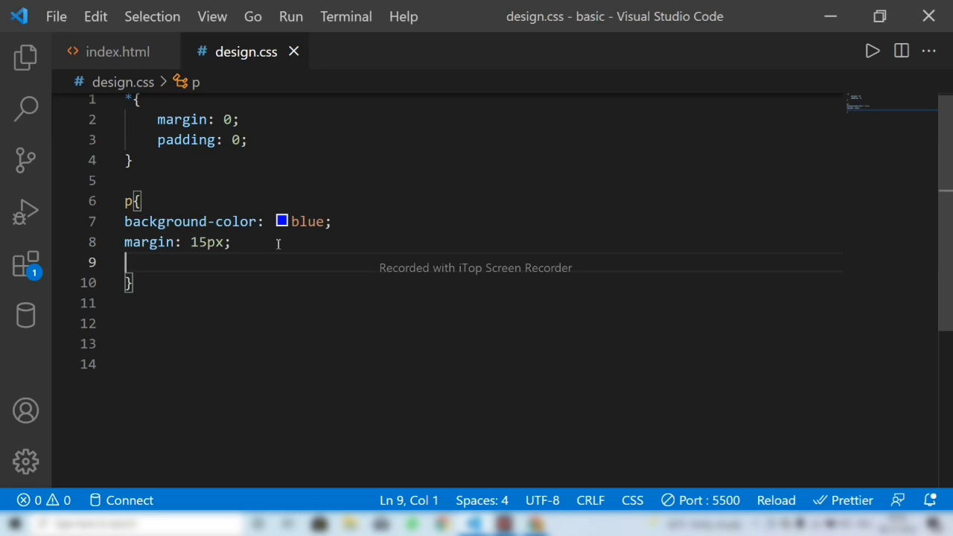
text(m)
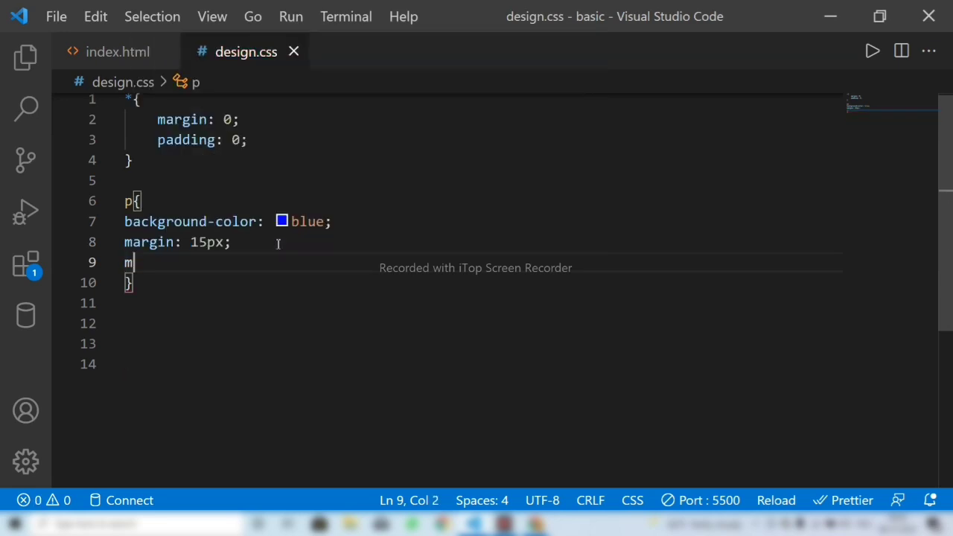
text(a)
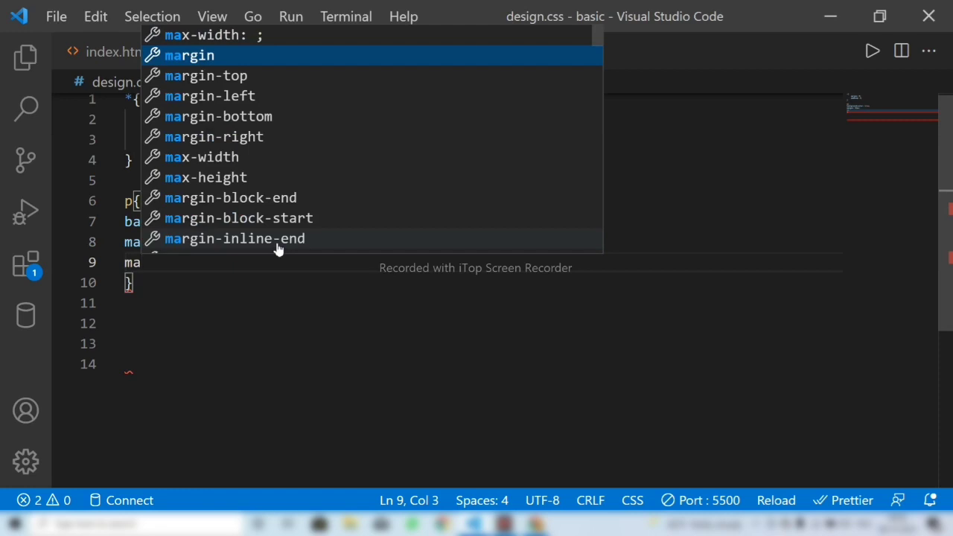
mouse_move(261, 96)
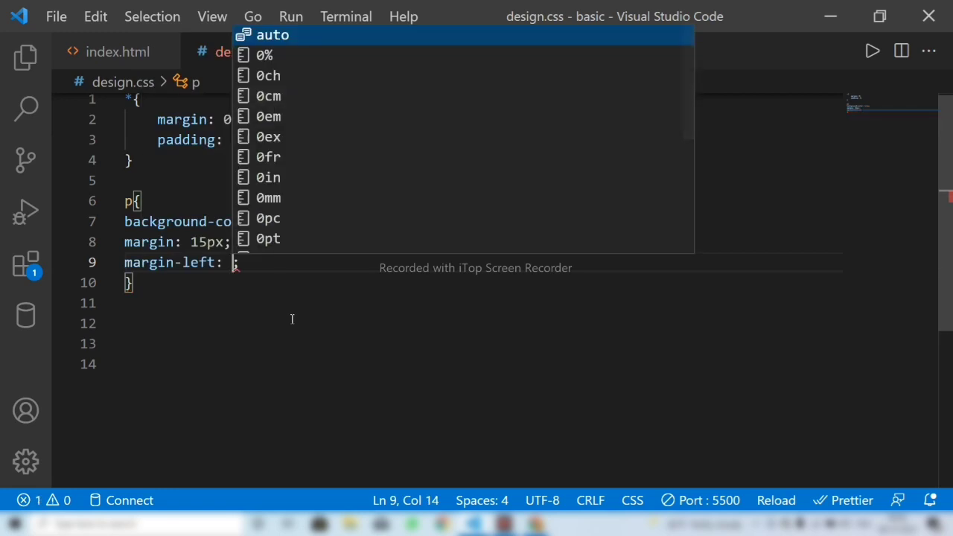
text(30px)
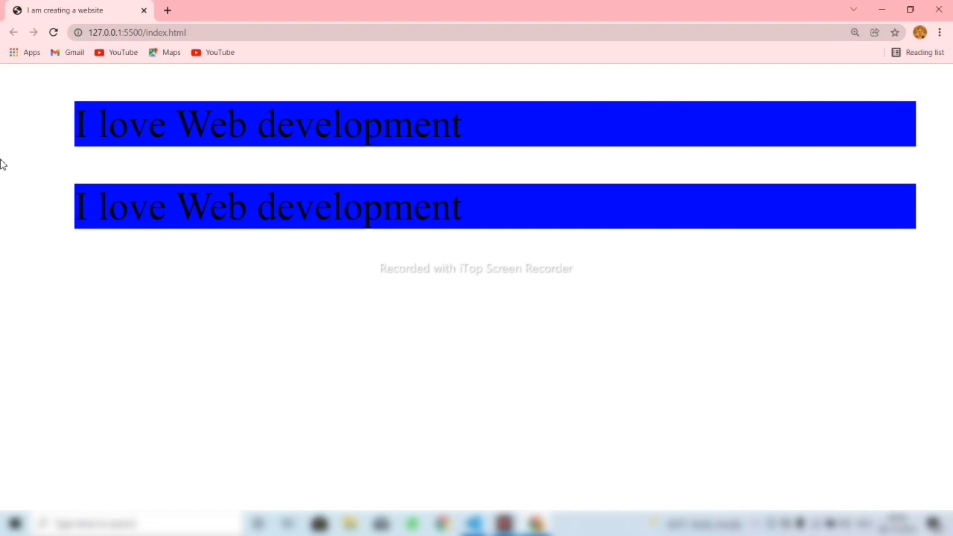
mouse_move(250, 131)
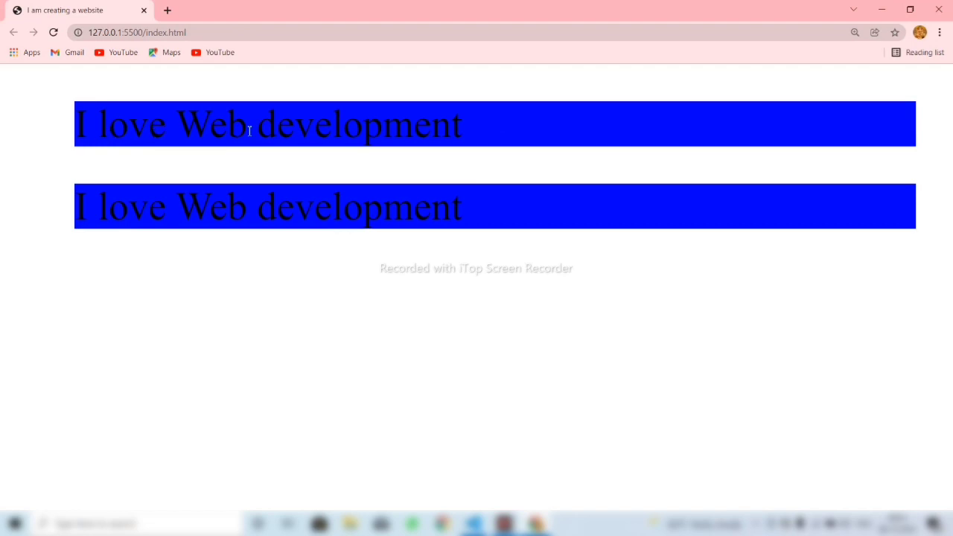
mouse_move(3, 116)
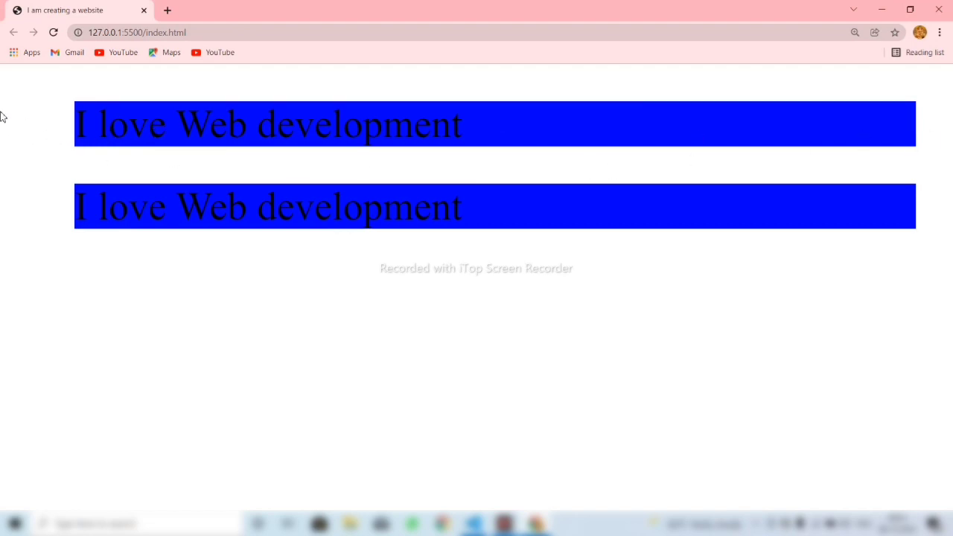
mouse_move(577, 363)
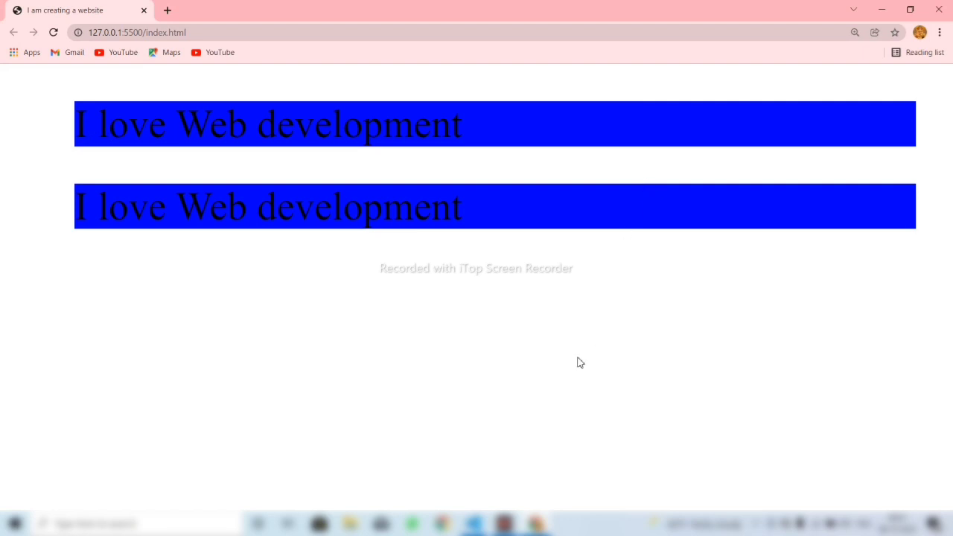
mouse_move(888, 126)
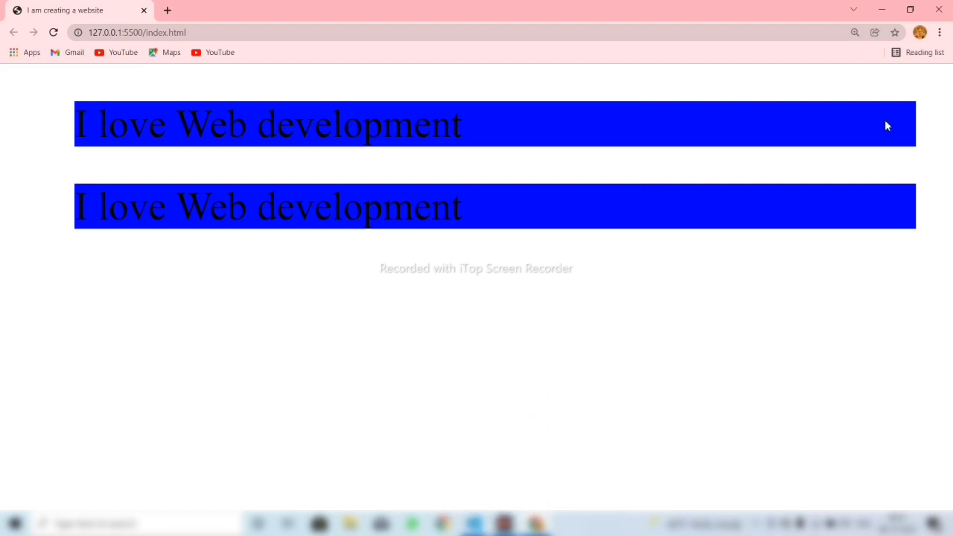
mouse_move(848, 128)
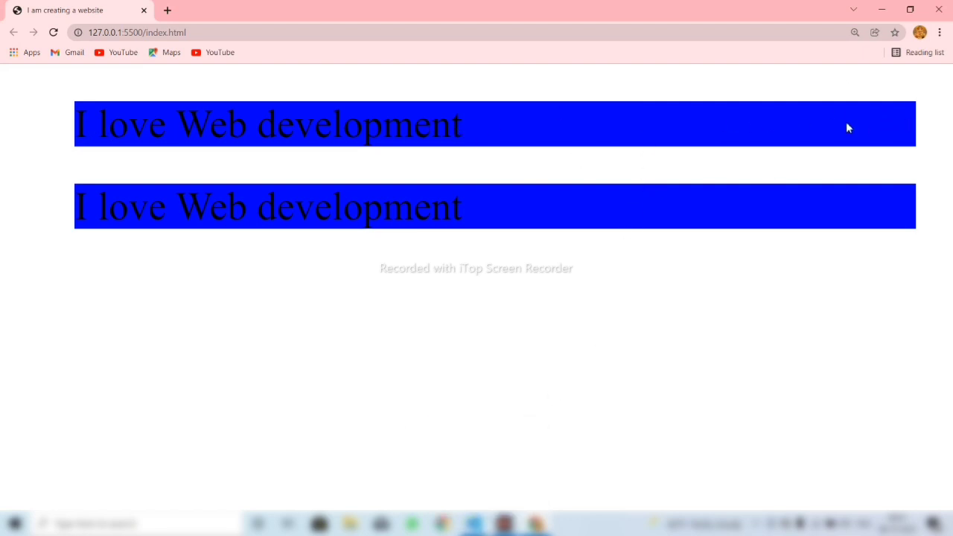
mouse_move(477, 426)
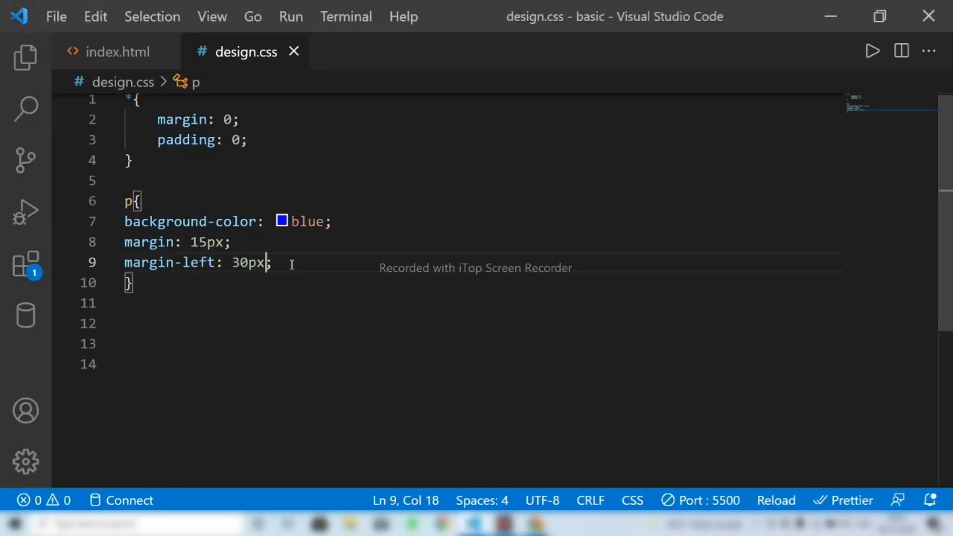
Step: Add width: 60px to the p rule, then change the value to 70%
text(wi)
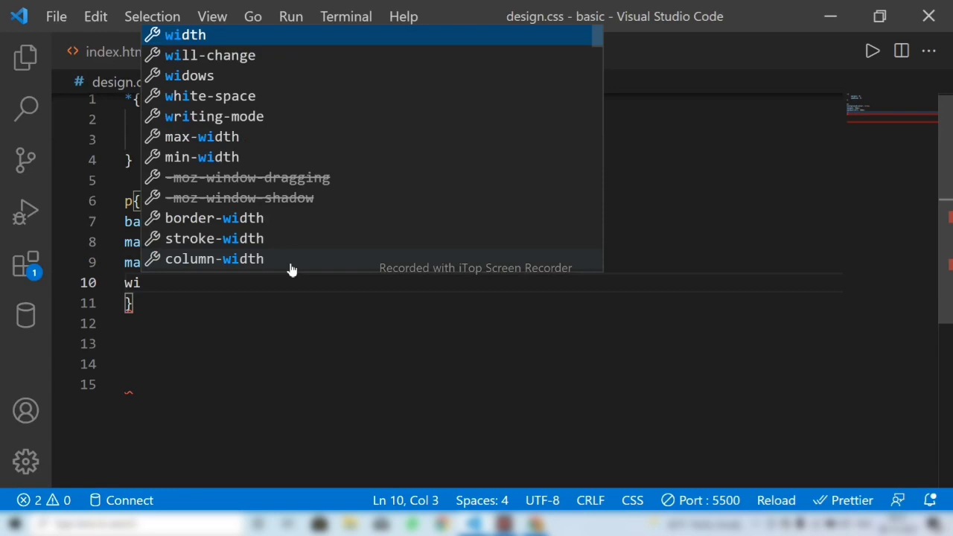
text(width: 60;)
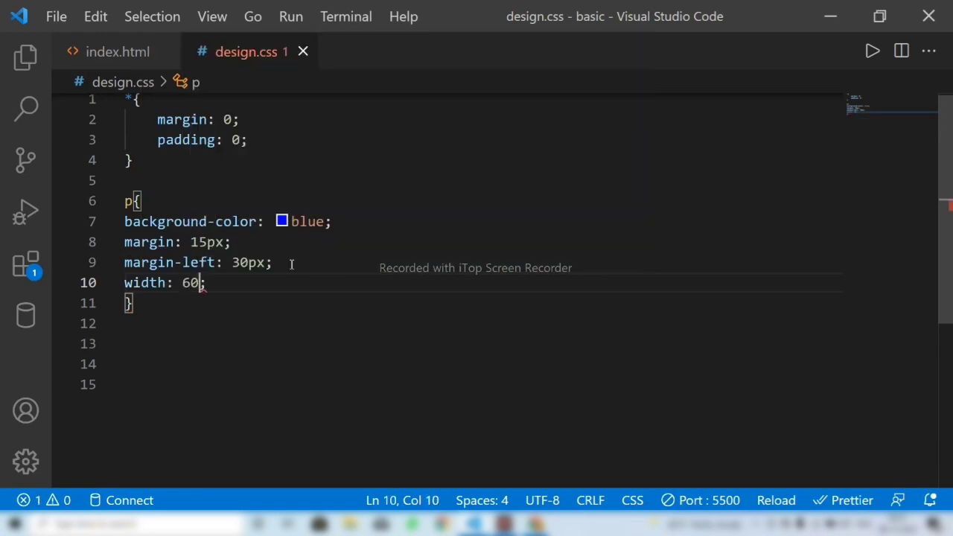
text(px)
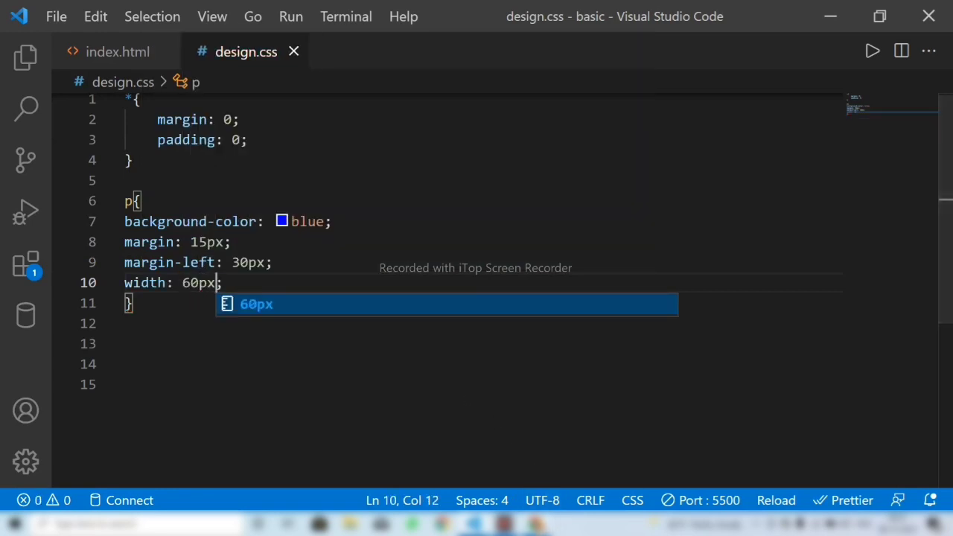
key(Escape)
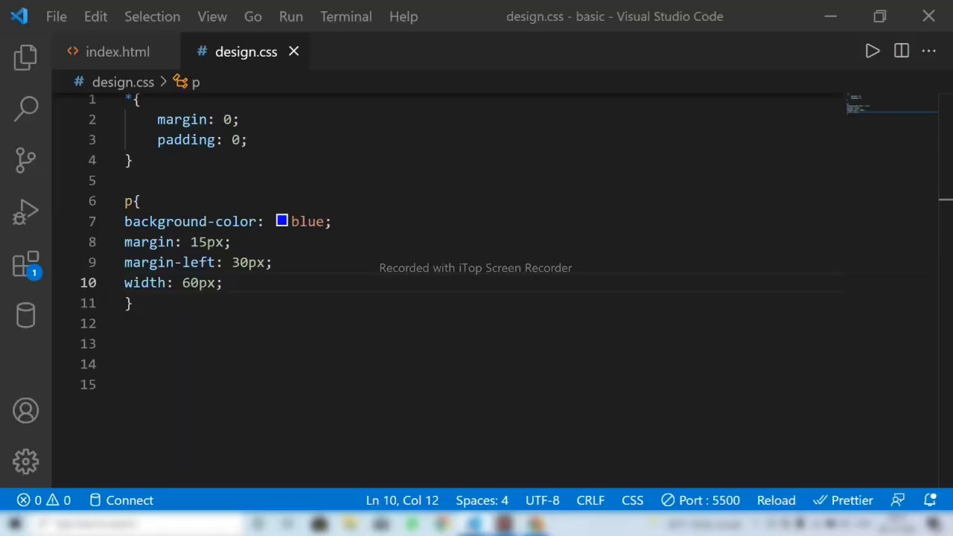
click(191, 283)
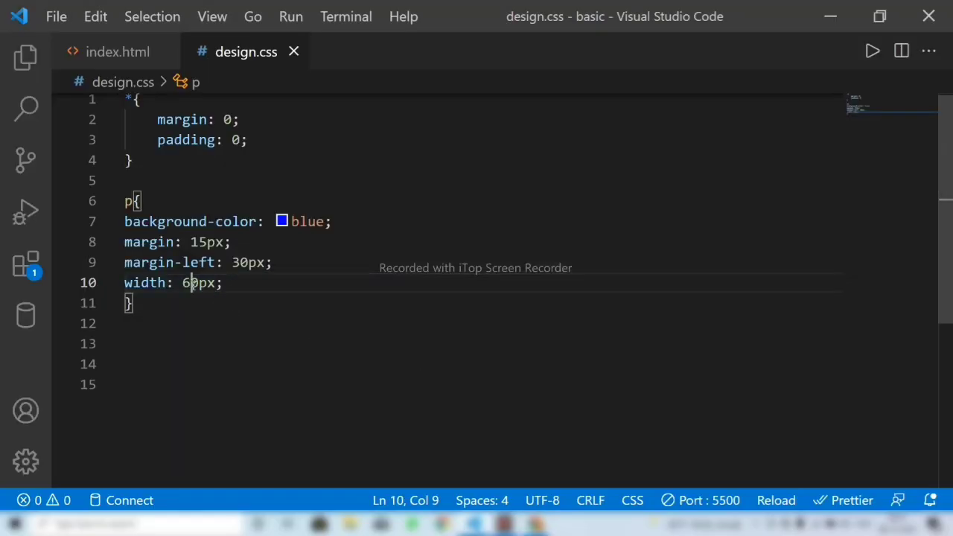
text(8)
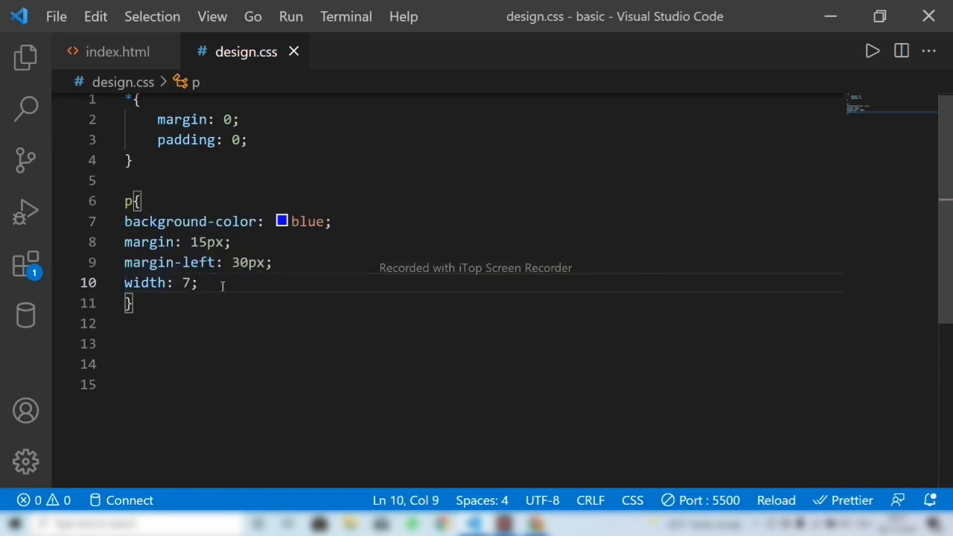
text(0%)
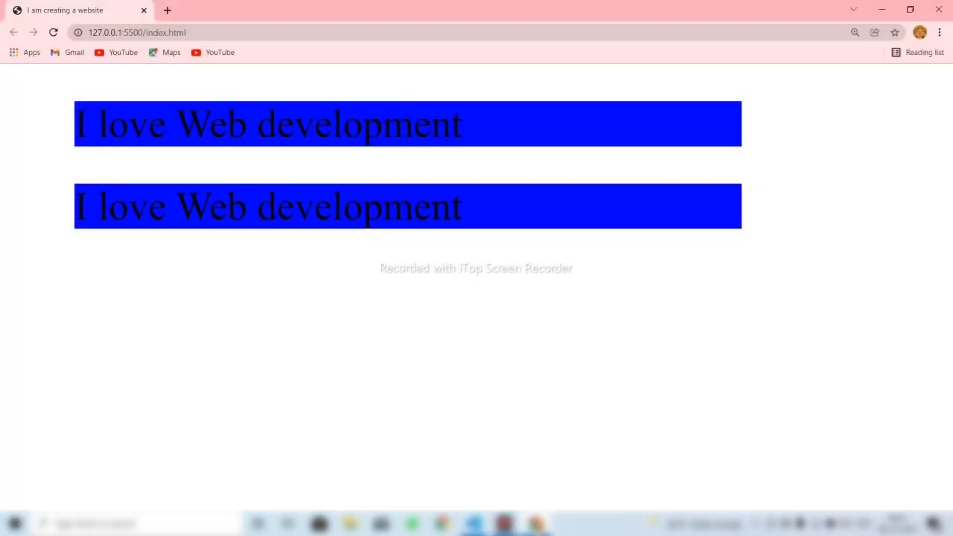
mouse_move(767, 113)
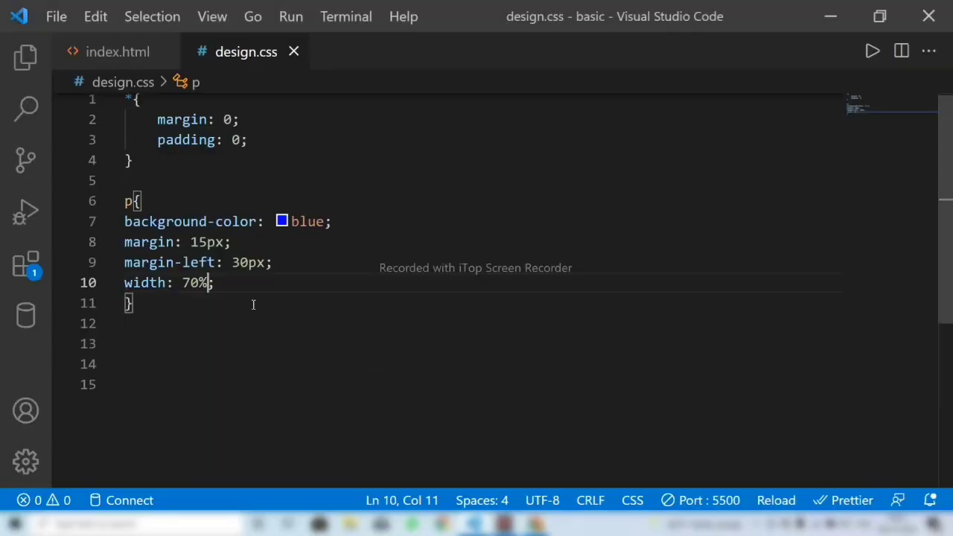
Step: Change the paragraph width to 60% and check the narrower bars in Chrome
text(60)
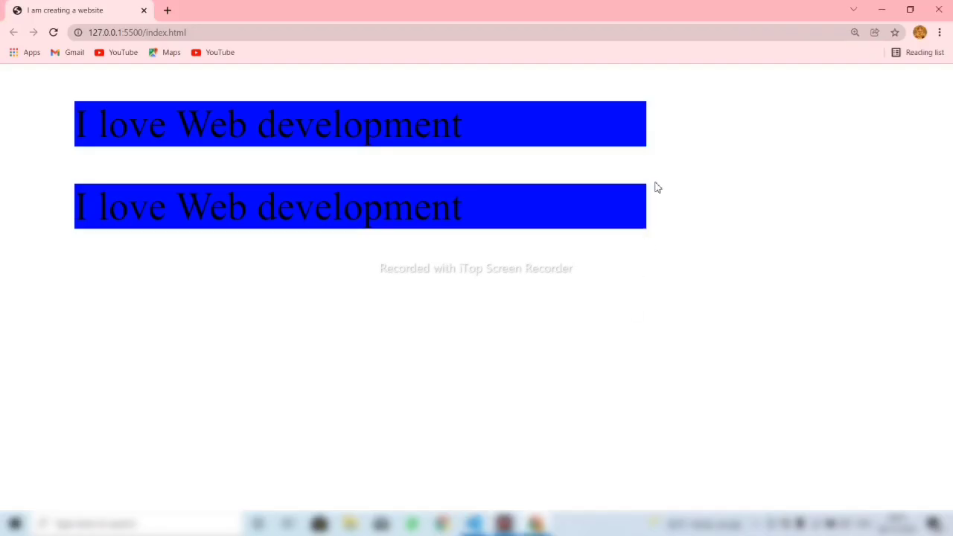
mouse_move(551, 109)
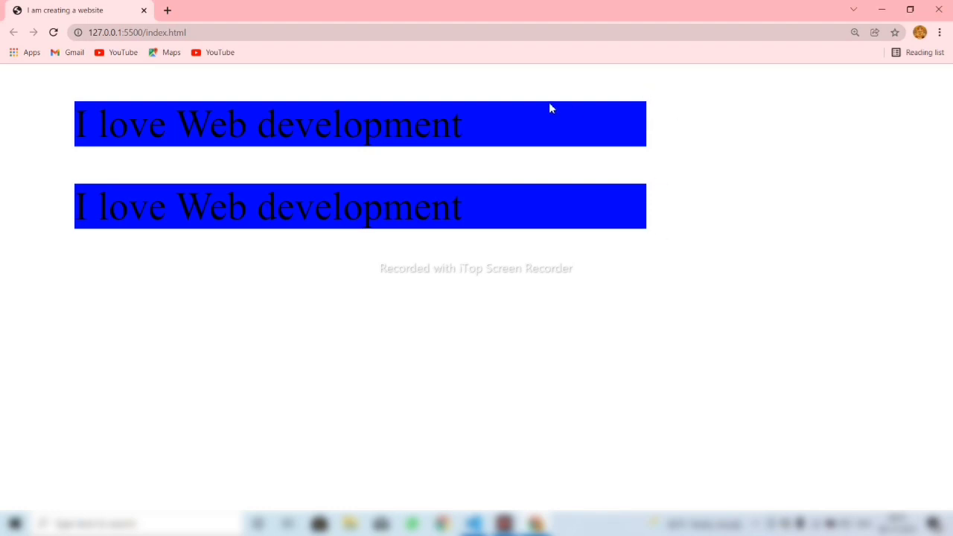
mouse_move(867, 134)
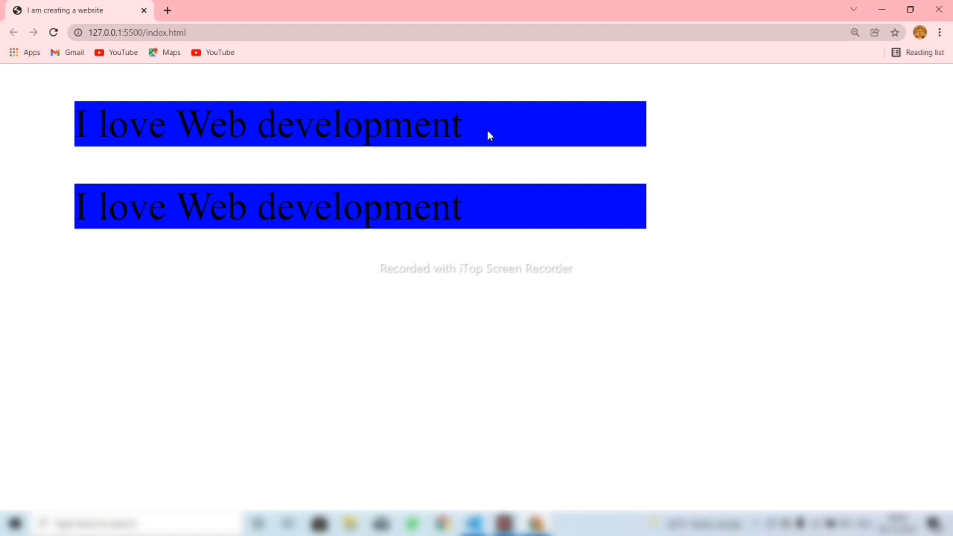
mouse_move(642, 105)
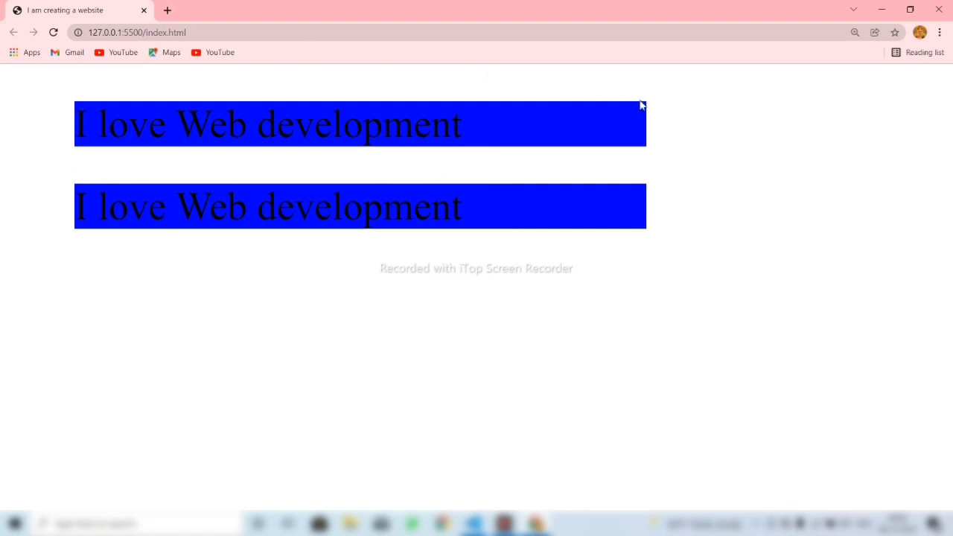
mouse_move(391, 51)
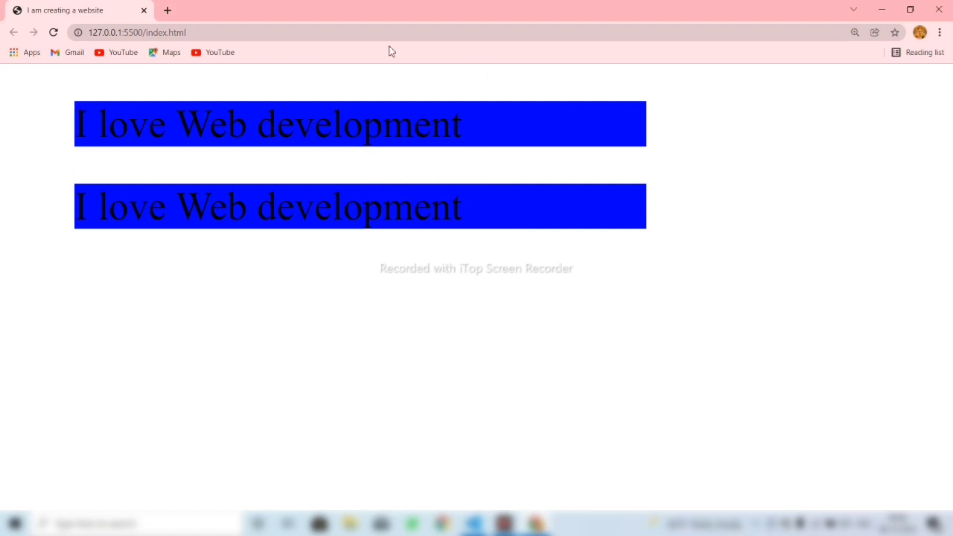
mouse_move(170, 173)
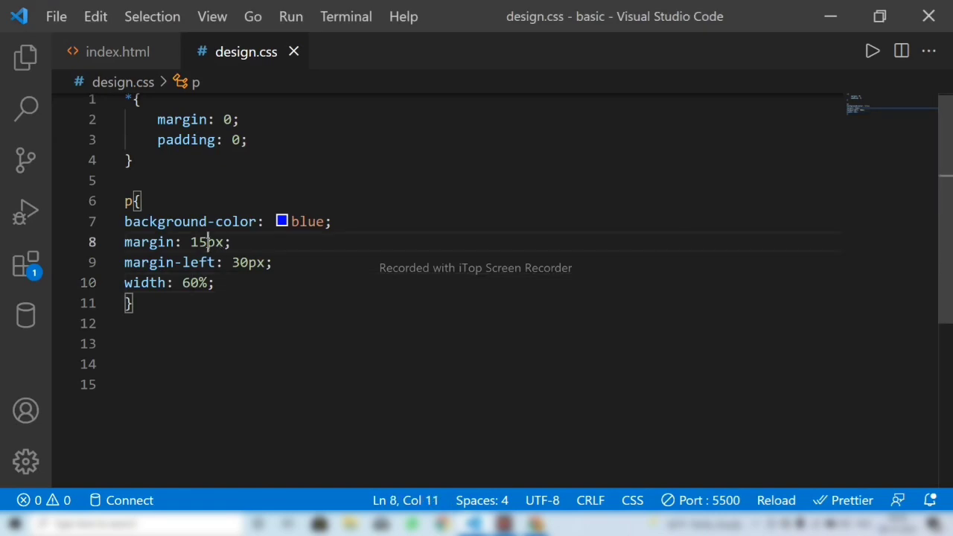
Step: Change the paragraph margin from 15px to 40px and view the larger gaps in Chrome
text(40)
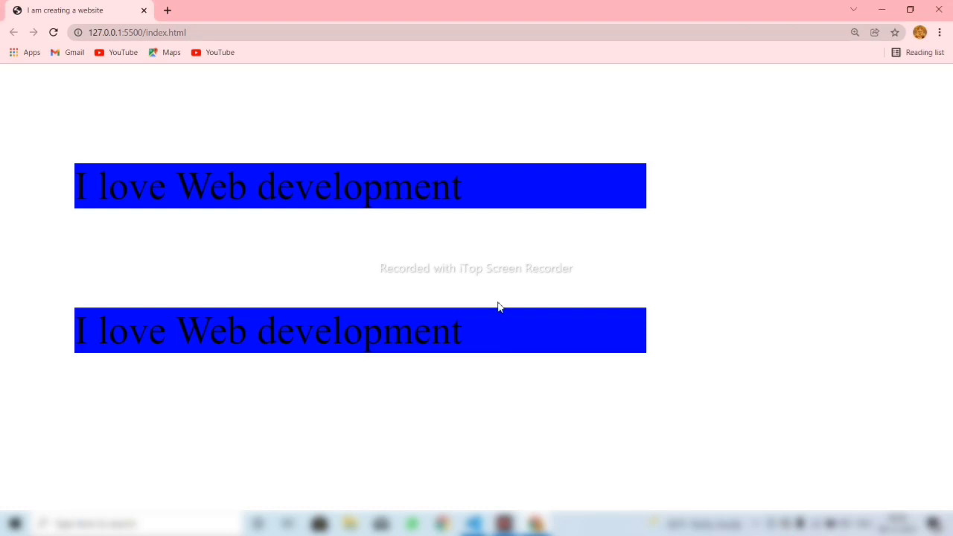
mouse_move(423, 173)
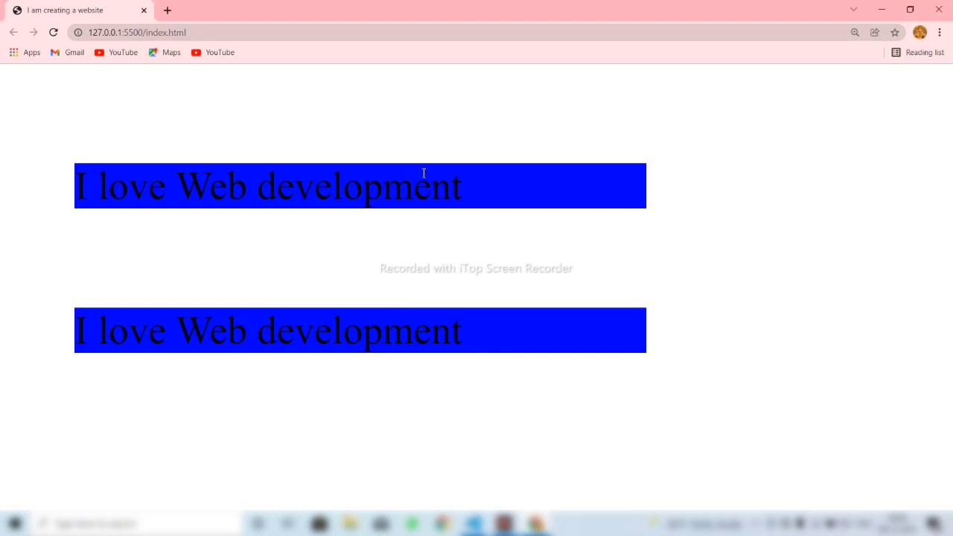